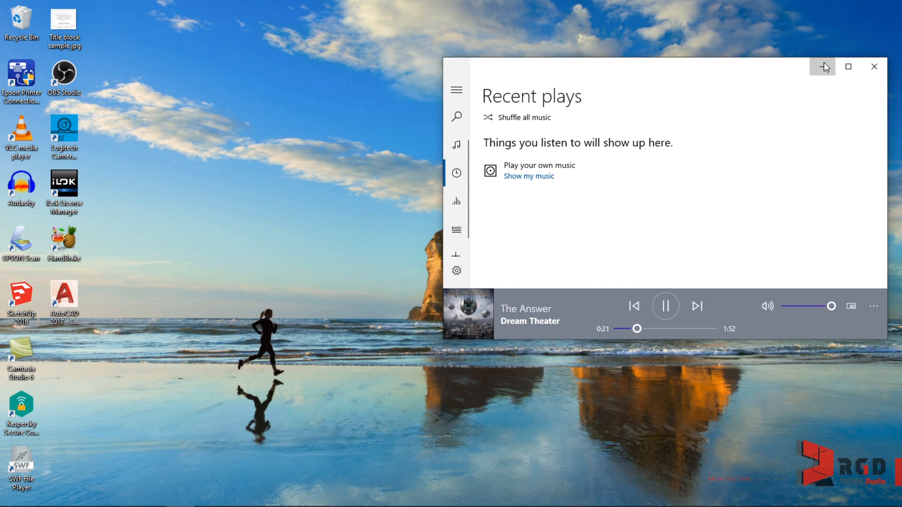
Step: Minimize the Groove Music player window to clear the desktop
{"action": "left_click", "coordinate": [821, 66]}
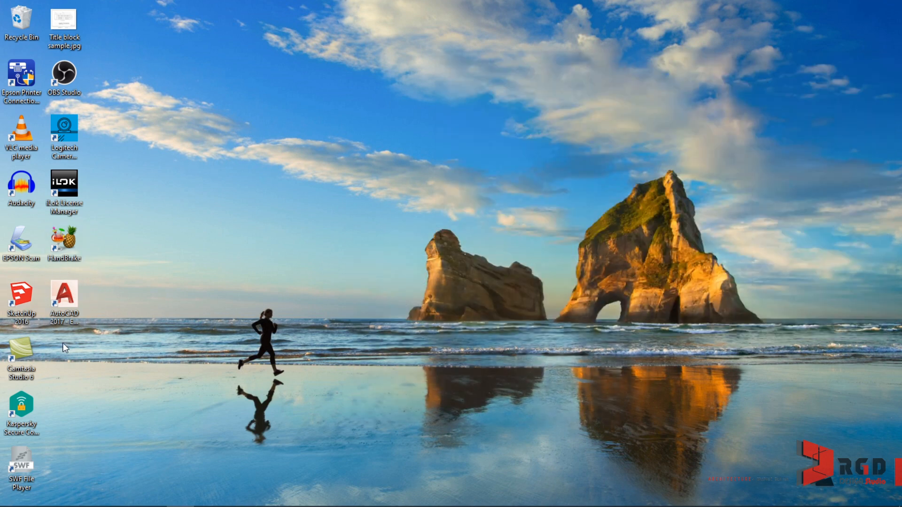
{"action": "mouse_move", "coordinate": [121, 352]}
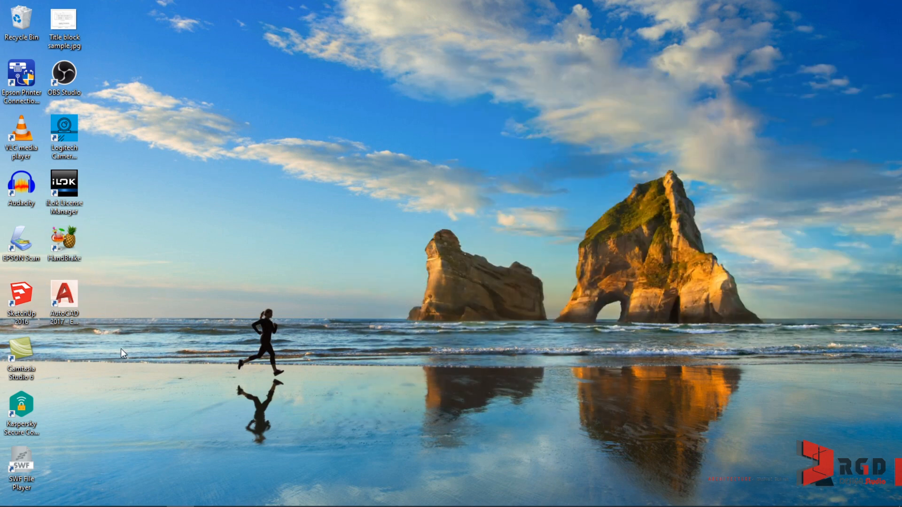
{"action": "mouse_move", "coordinate": [134, 330]}
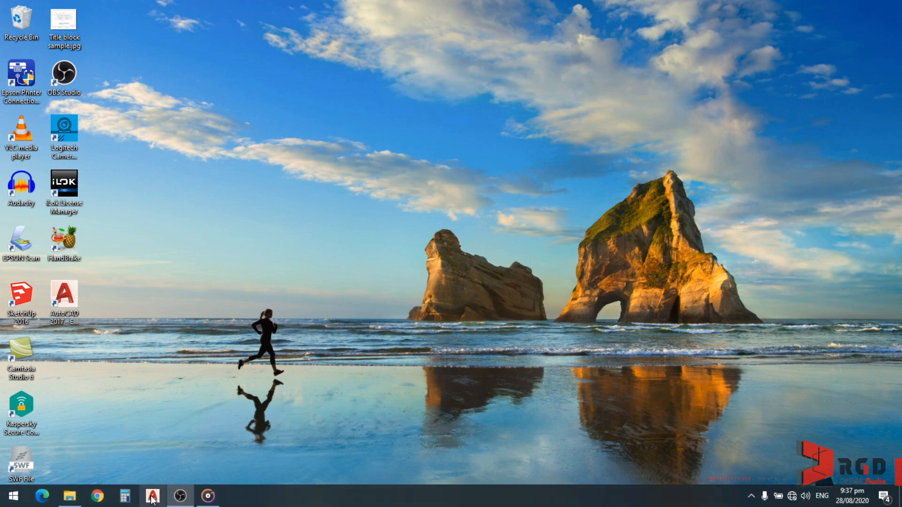
{"action": "mouse_move", "coordinate": [151, 500]}
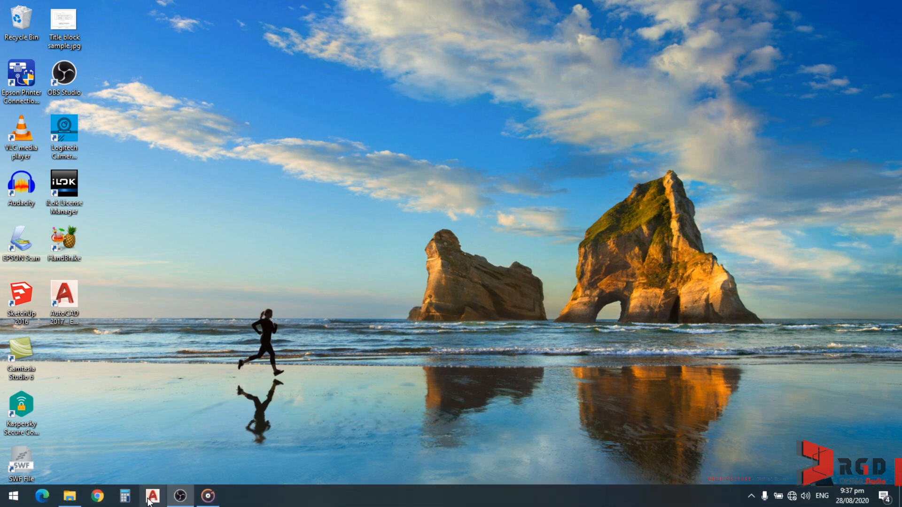
{"action": "mouse_move", "coordinate": [153, 503]}
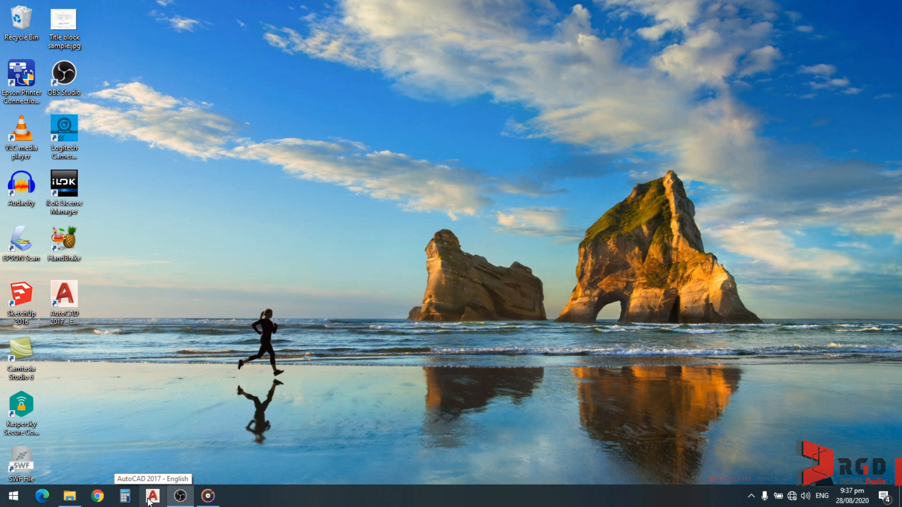
{"action": "mouse_move", "coordinate": [14, 495]}
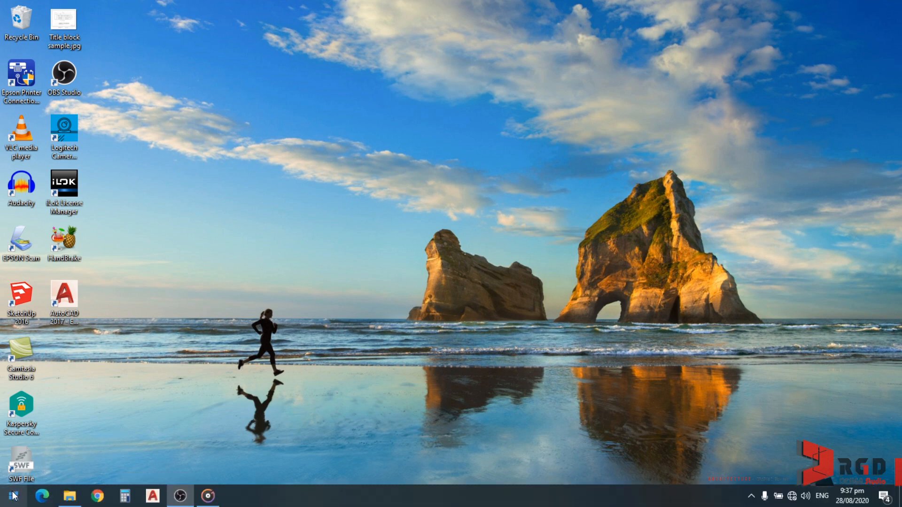
Step: Launch AutoCAD 2017 - English from the Start menu's app list
{"action": "left_click", "coordinate": [7, 495]}
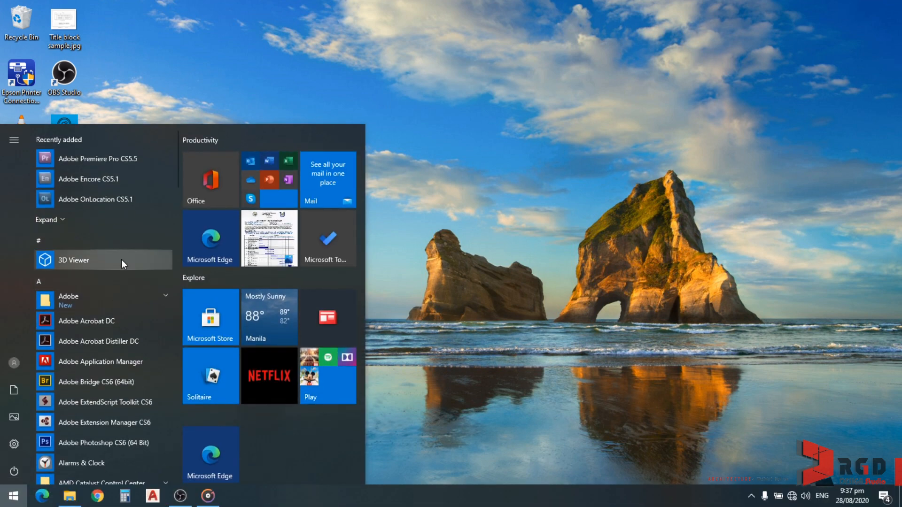
{"action": "scroll", "scroll_direction": "down", "scroll_amount": 3}
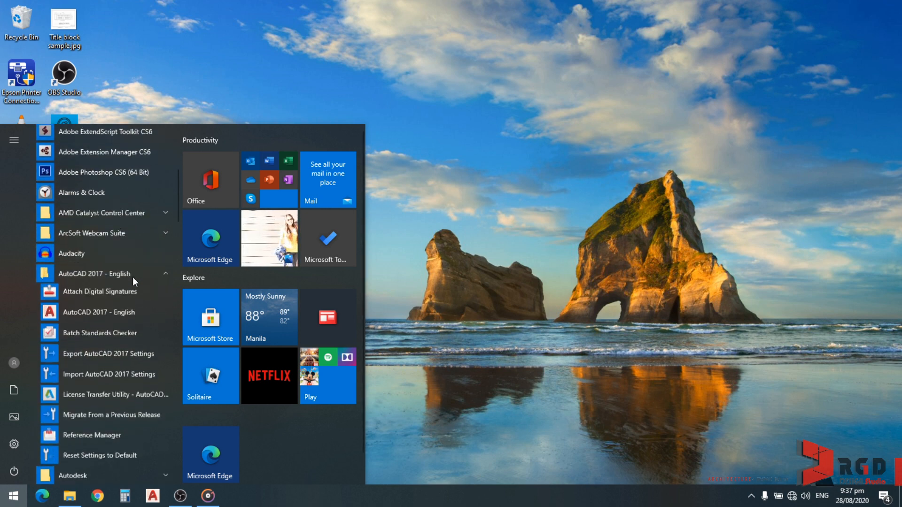
{"action": "mouse_move", "coordinate": [113, 317]}
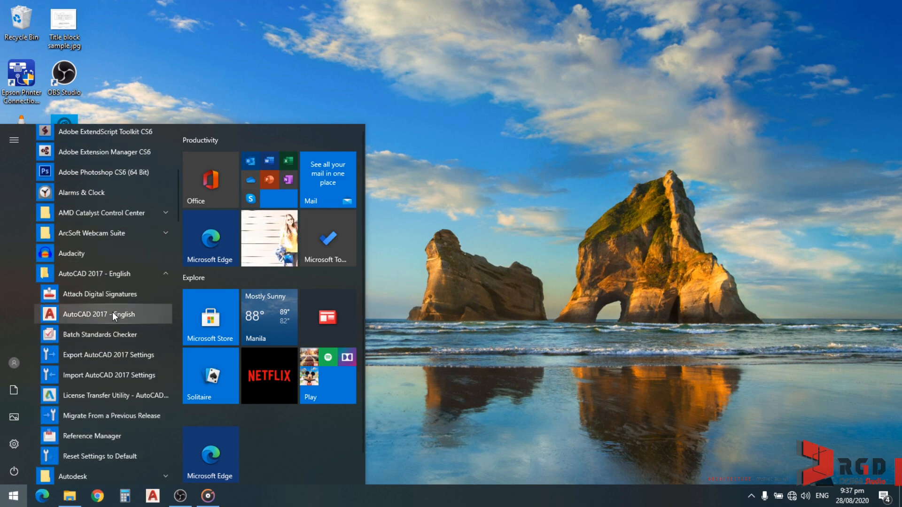
{"action": "left_click", "coordinate": [96, 314]}
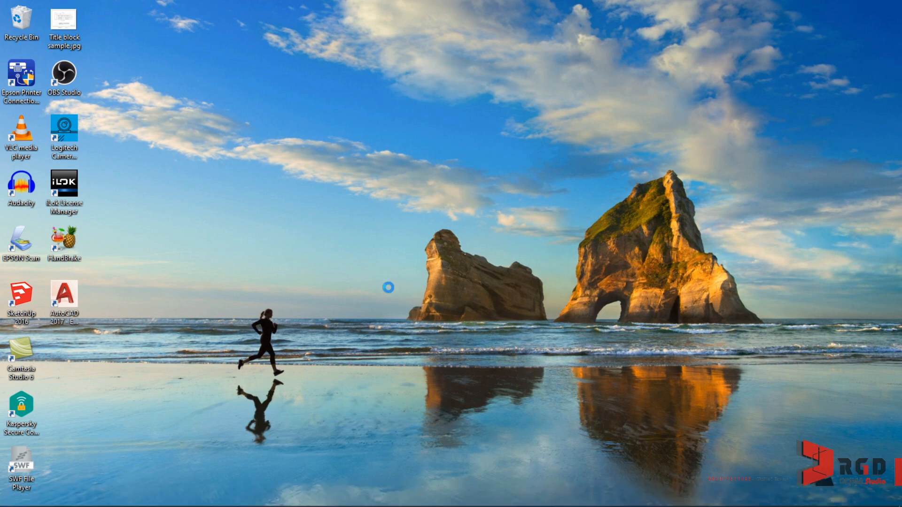
{"action": "double_click", "coordinate": [62, 292]}
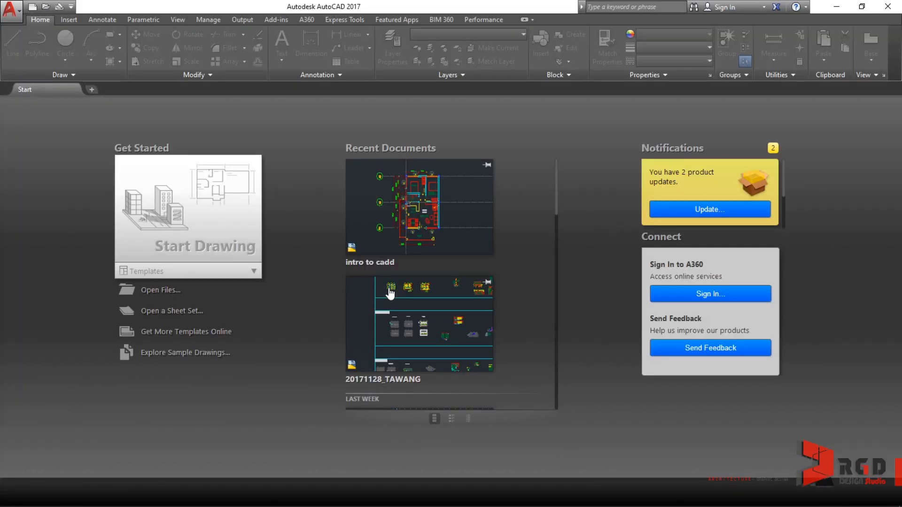
{"action": "mouse_move", "coordinate": [581, 173]}
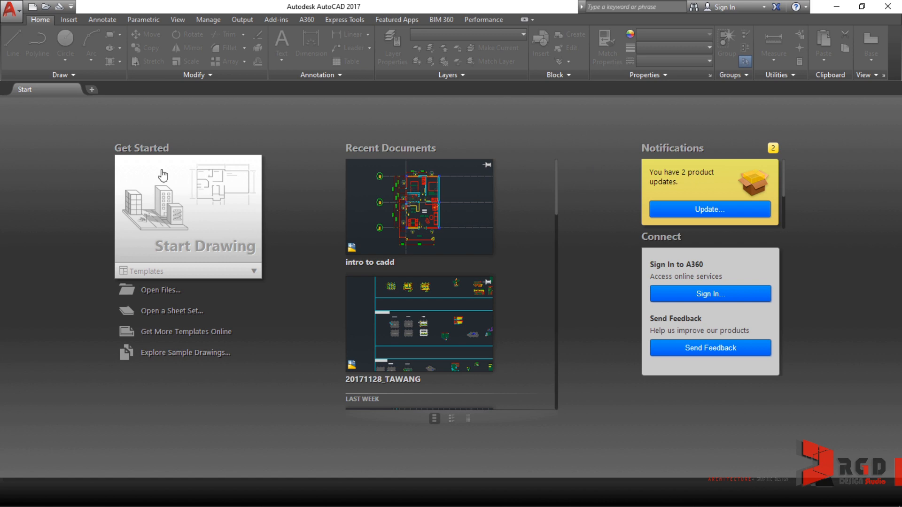
{"action": "mouse_move", "coordinate": [161, 232]}
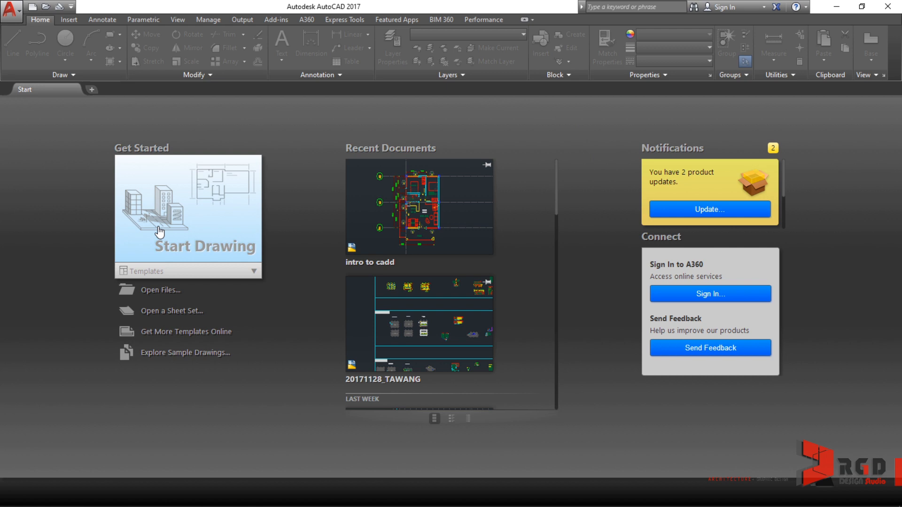
{"action": "mouse_move", "coordinate": [449, 147]}
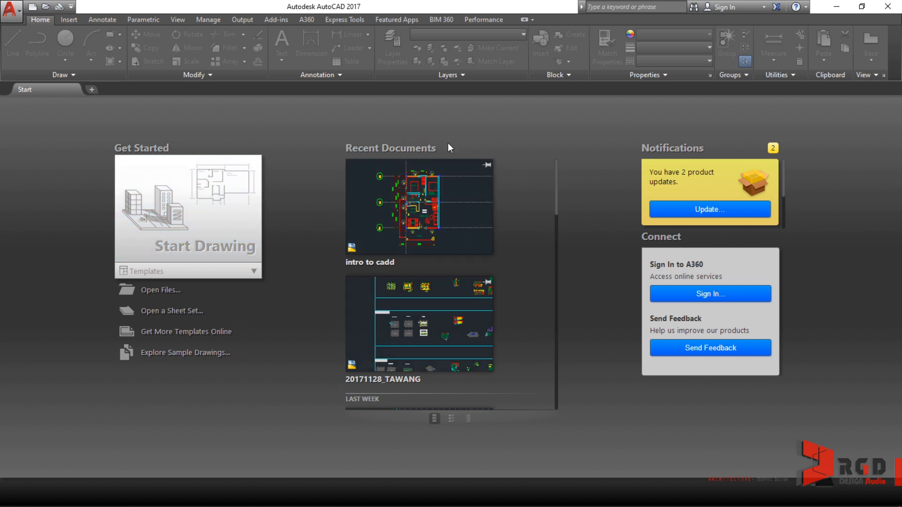
{"action": "mouse_move", "coordinate": [693, 296]}
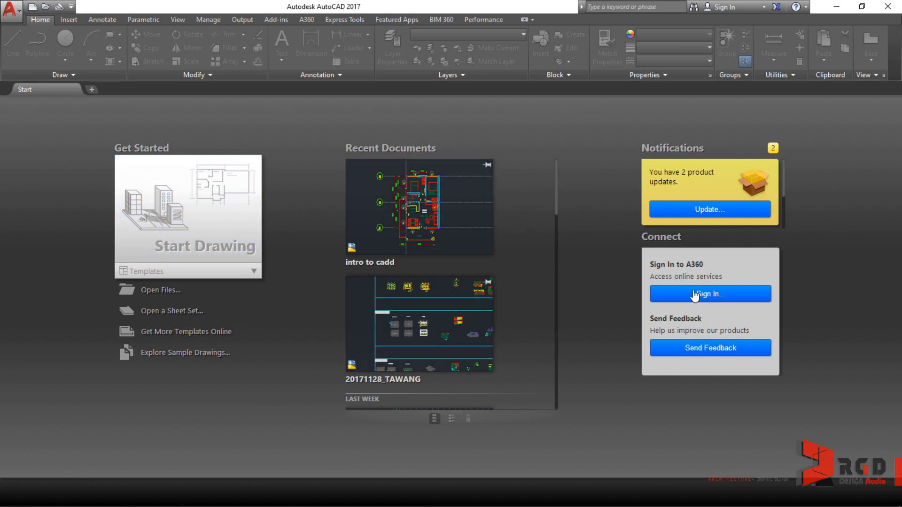
{"action": "mouse_move", "coordinate": [765, 375]}
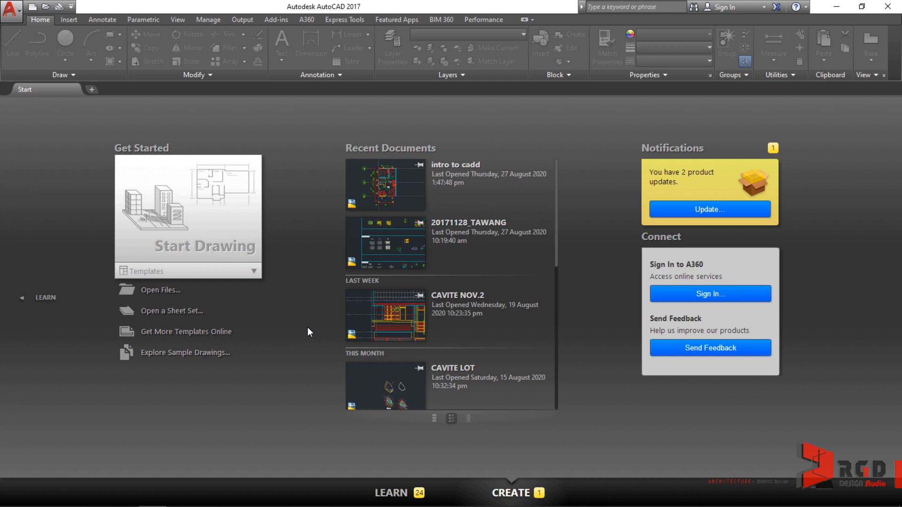
{"action": "mouse_move", "coordinate": [541, 455]}
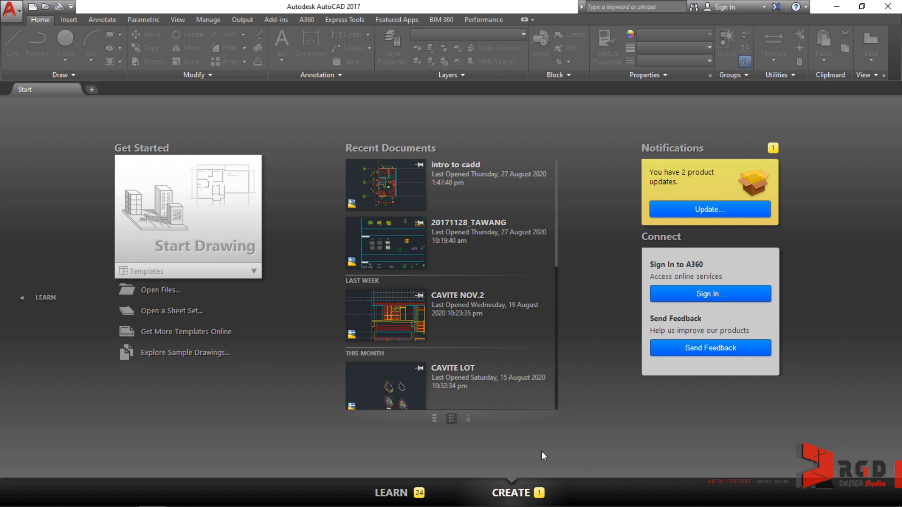
{"action": "mouse_move", "coordinate": [396, 489]}
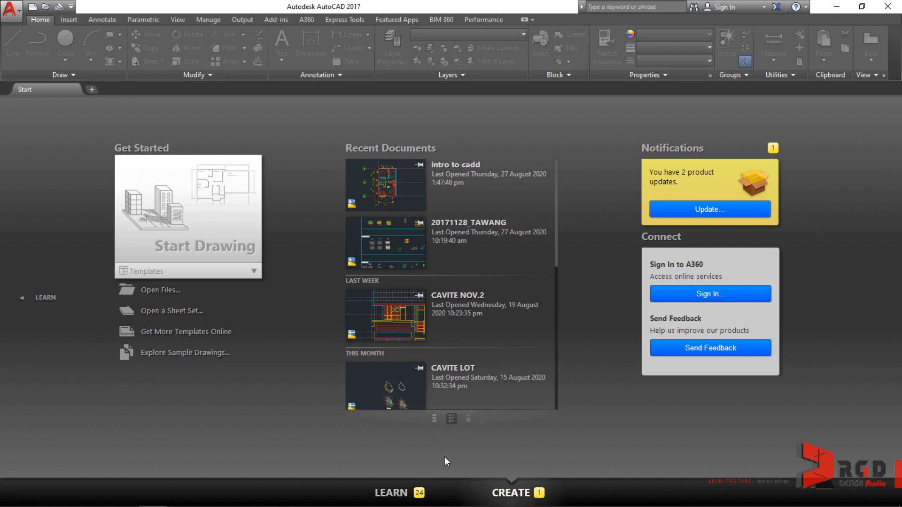
{"action": "mouse_move", "coordinate": [394, 496]}
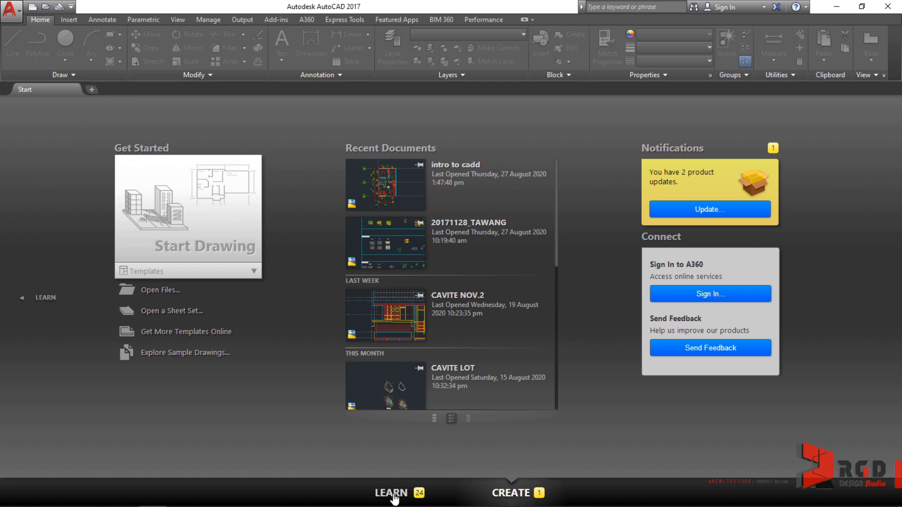
{"action": "left_click", "coordinate": [391, 493]}
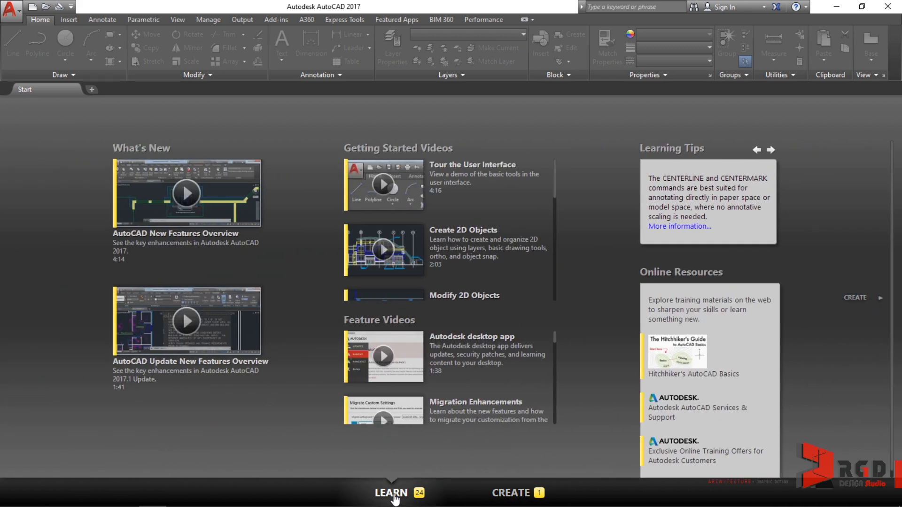
{"action": "mouse_move", "coordinate": [299, 453]}
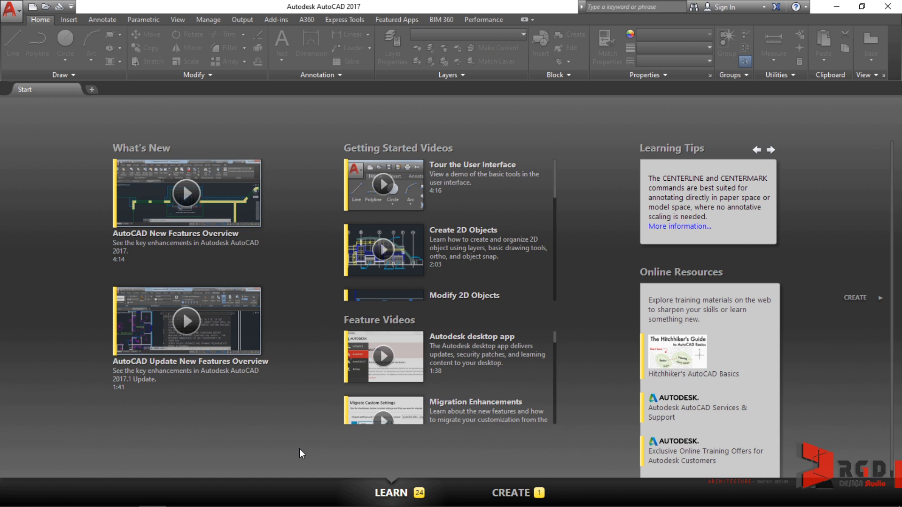
{"action": "mouse_move", "coordinate": [515, 229]}
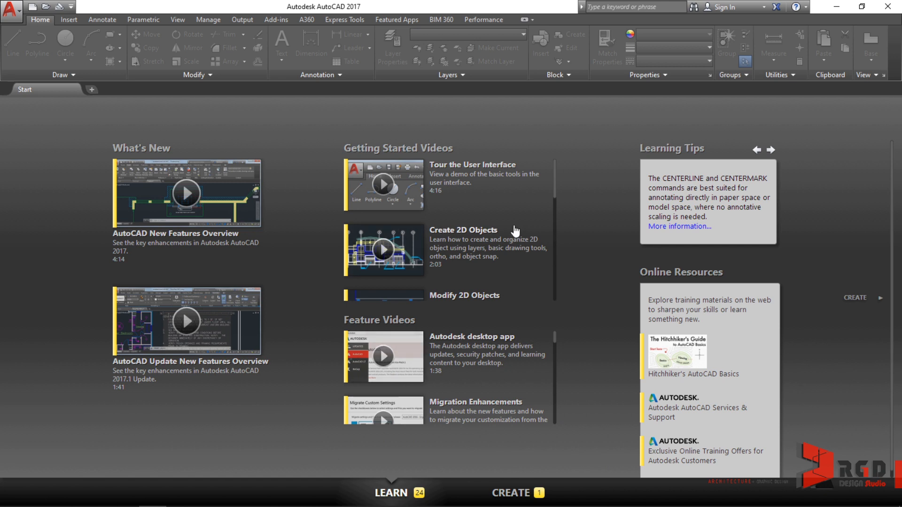
{"action": "scroll", "scroll_direction": "down", "scroll_amount": 3}
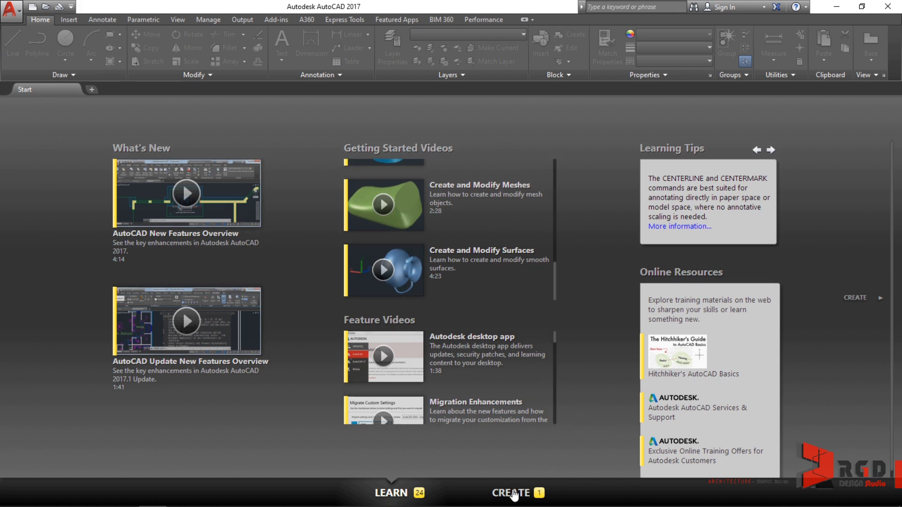
Step: Show the Create page, toggling recent documents to large previews and back to list
{"action": "left_click", "coordinate": [512, 493]}
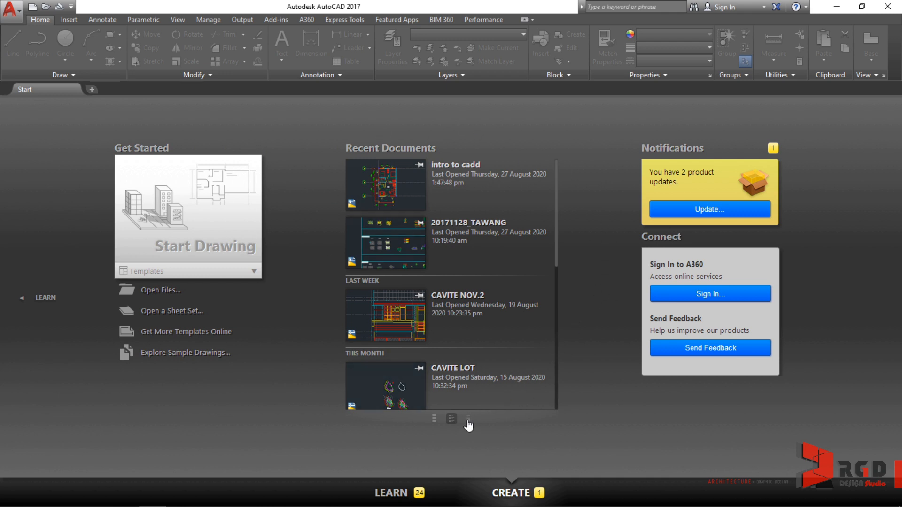
{"action": "mouse_move", "coordinate": [400, 191]}
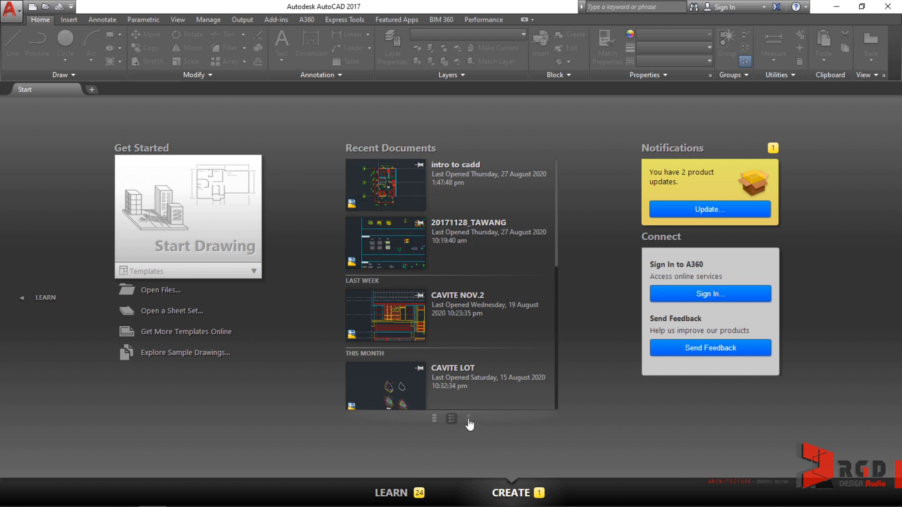
{"action": "left_click", "coordinate": [451, 418]}
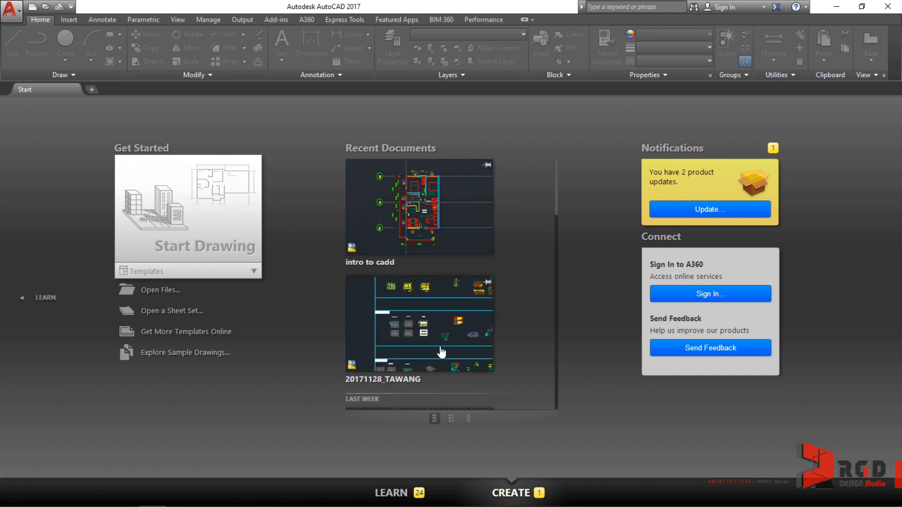
{"action": "left_click", "coordinate": [451, 418]}
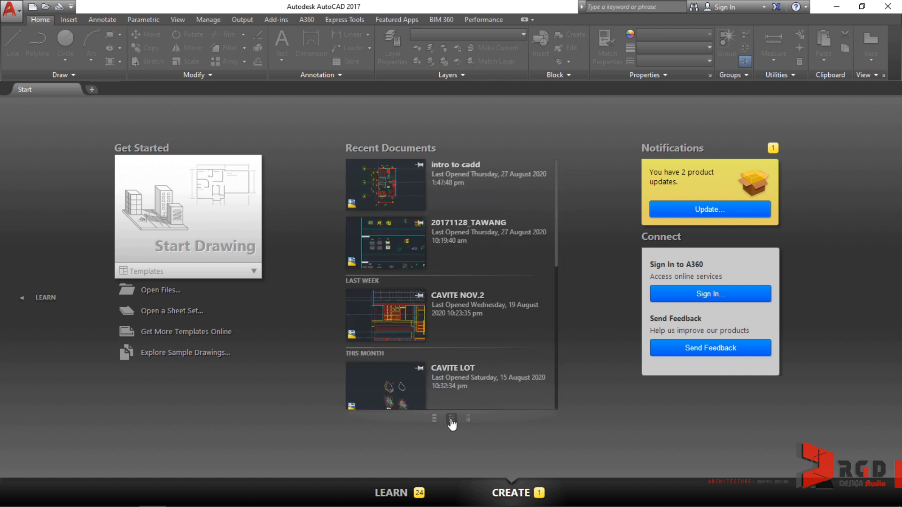
{"action": "mouse_move", "coordinate": [445, 199]}
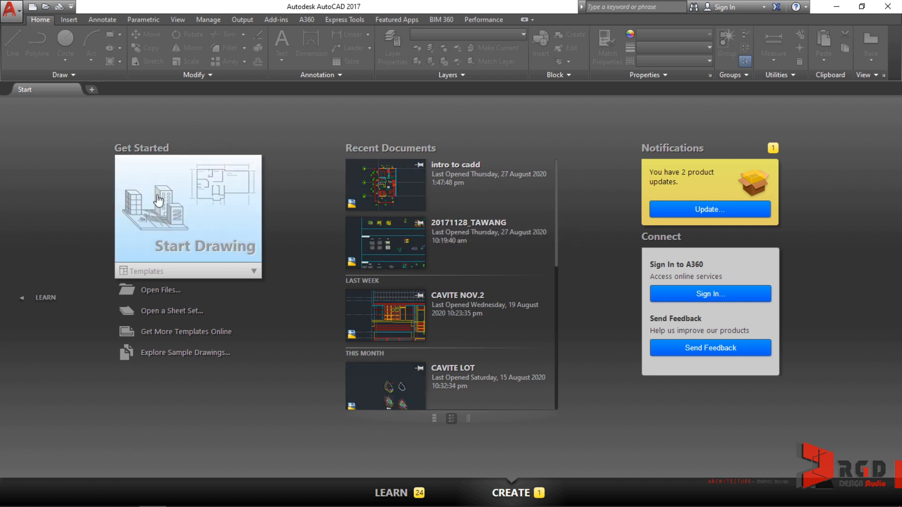
{"action": "mouse_move", "coordinate": [234, 222]}
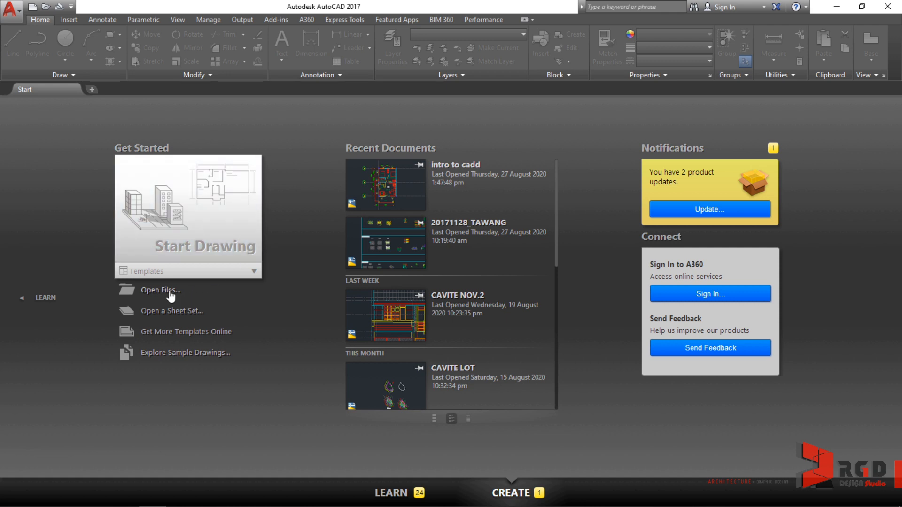
{"action": "left_click", "coordinate": [253, 271]}
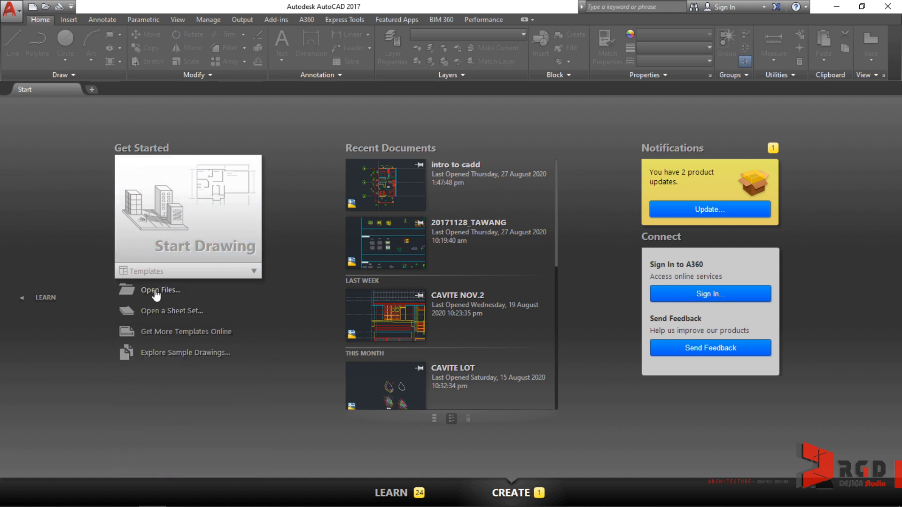
{"action": "mouse_move", "coordinate": [164, 316]}
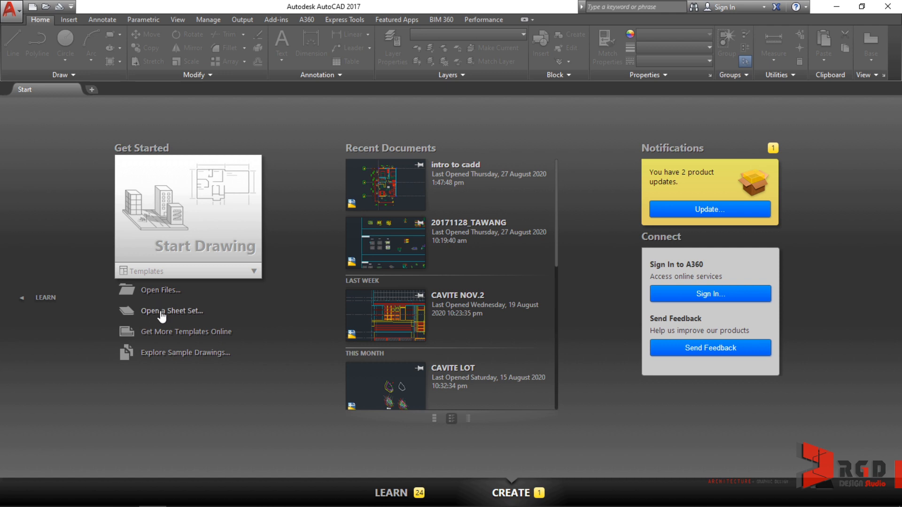
{"action": "mouse_move", "coordinate": [196, 334]}
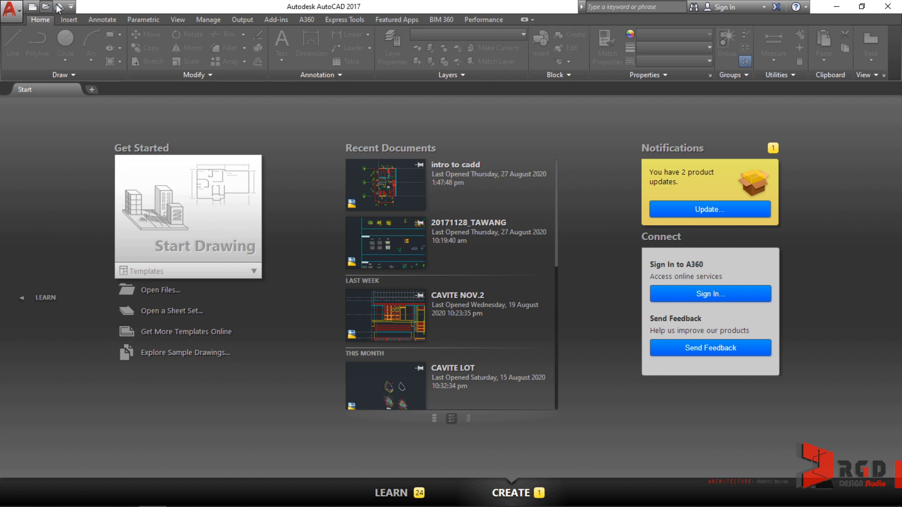
{"action": "left_click", "coordinate": [37, 5]}
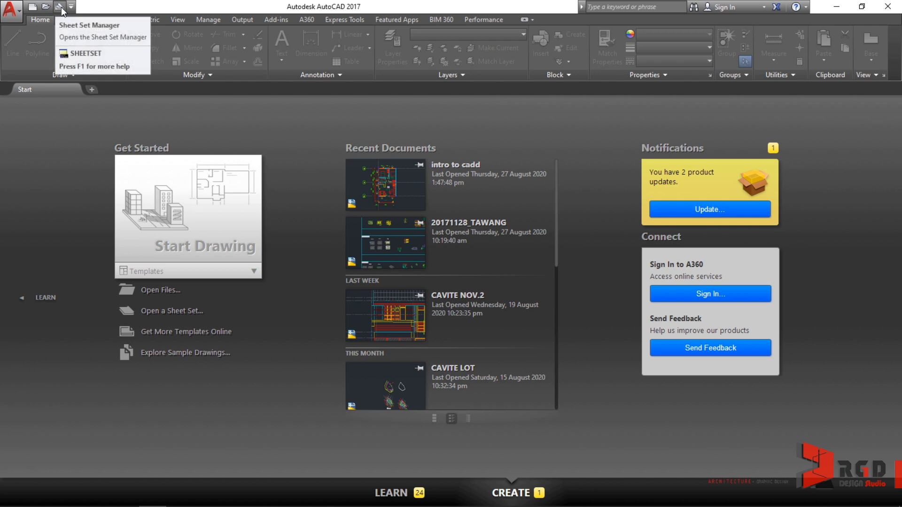
{"action": "mouse_move", "coordinate": [246, 210]}
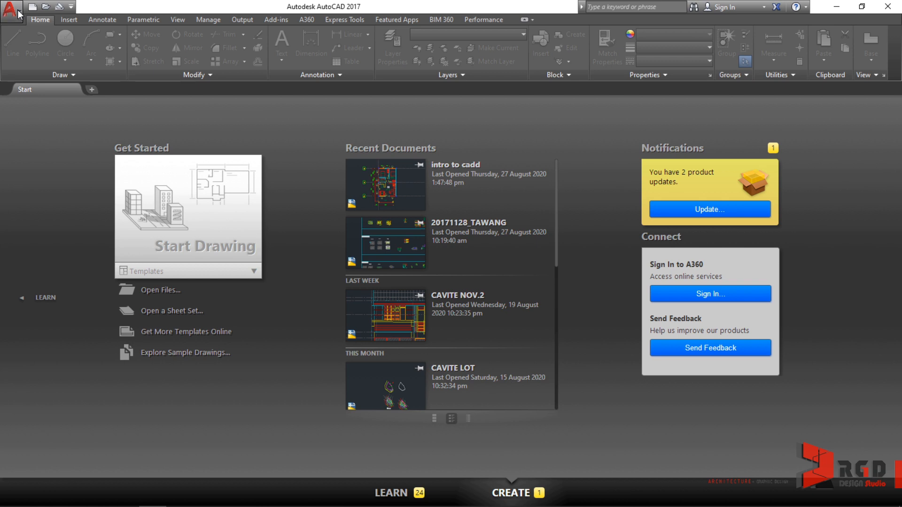
{"action": "left_click", "coordinate": [10, 13]}
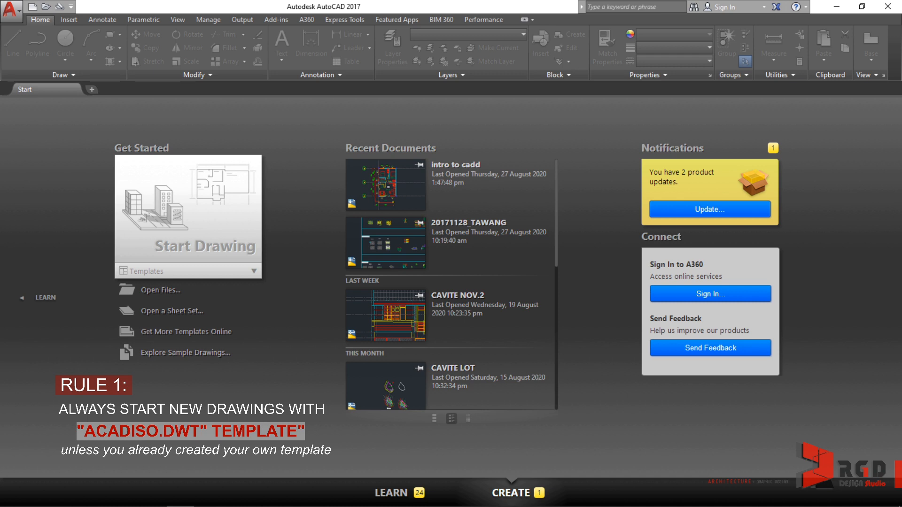
{"action": "mouse_move", "coordinate": [173, 285]}
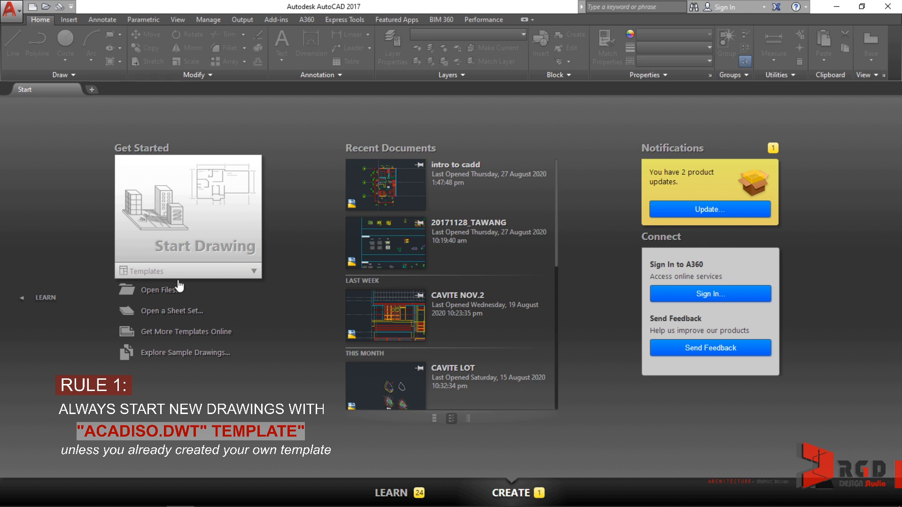
{"action": "mouse_move", "coordinate": [253, 273]}
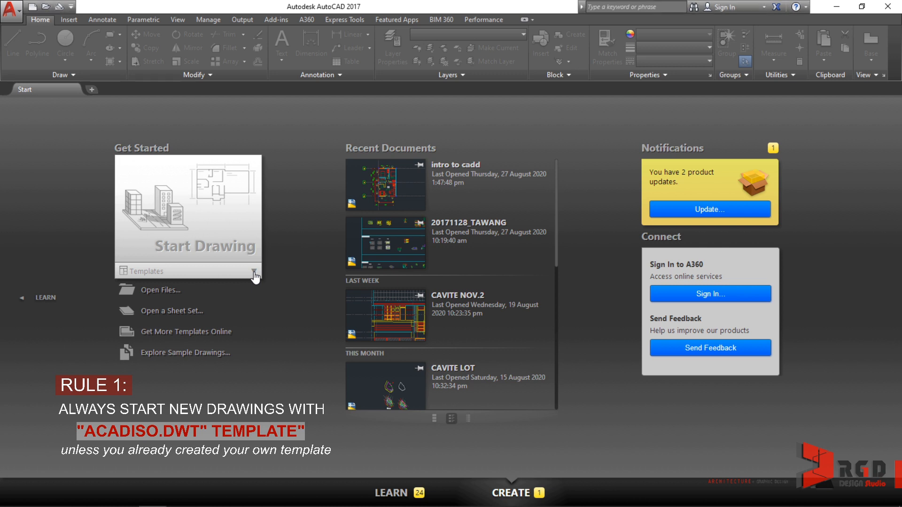
{"action": "left_click", "coordinate": [253, 271]}
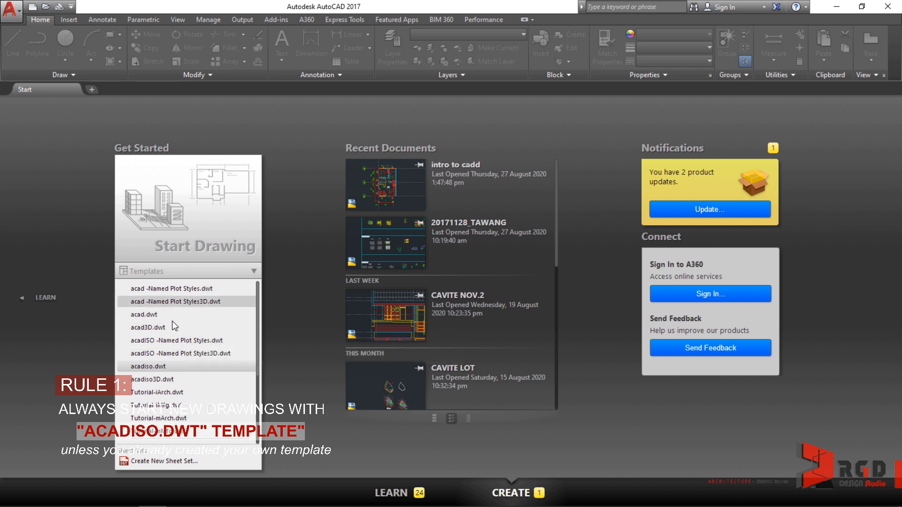
{"action": "mouse_move", "coordinate": [196, 418]}
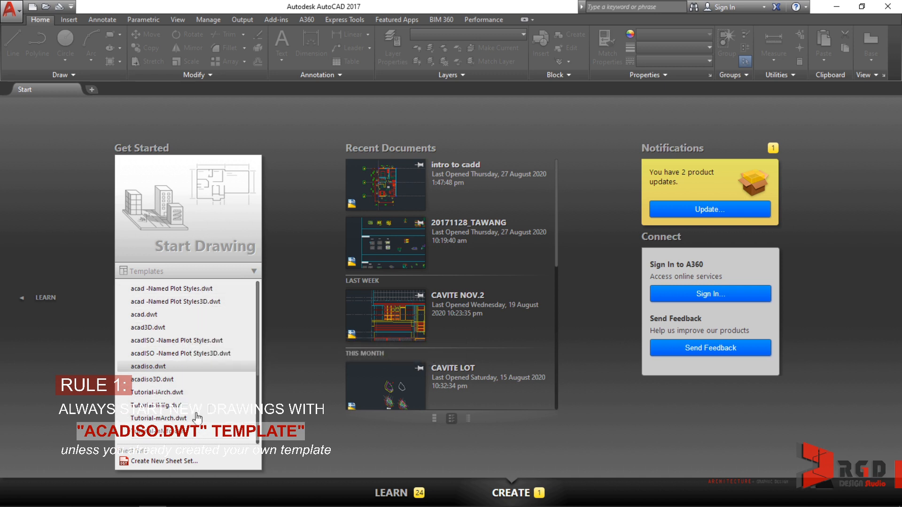
{"action": "mouse_move", "coordinate": [195, 417]}
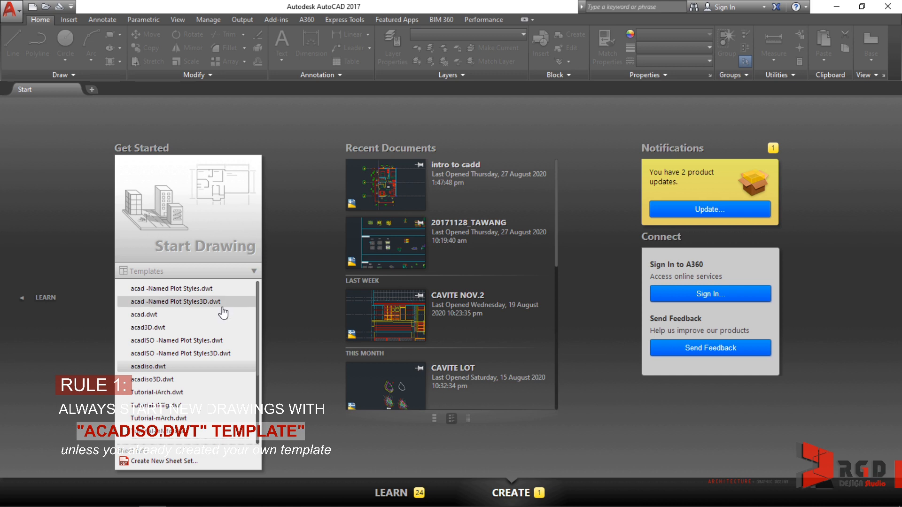
{"action": "mouse_move", "coordinate": [180, 317]}
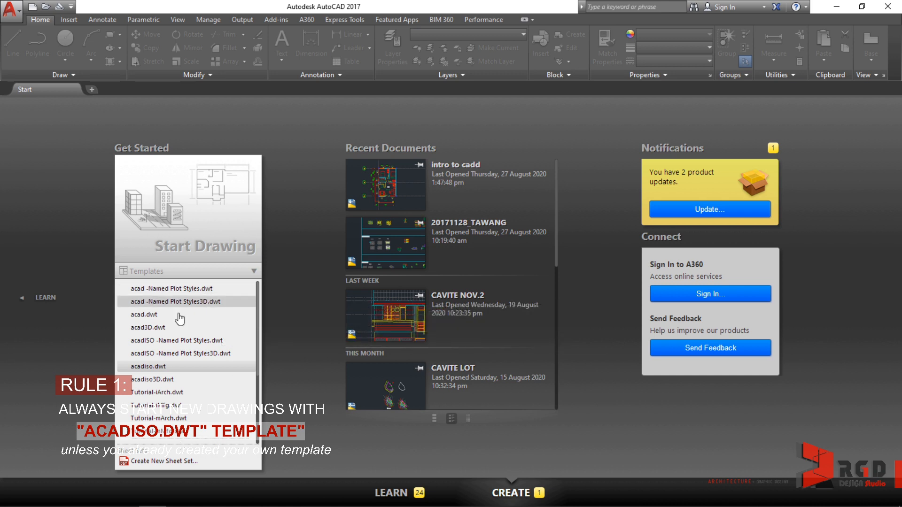
{"action": "mouse_move", "coordinate": [202, 330]}
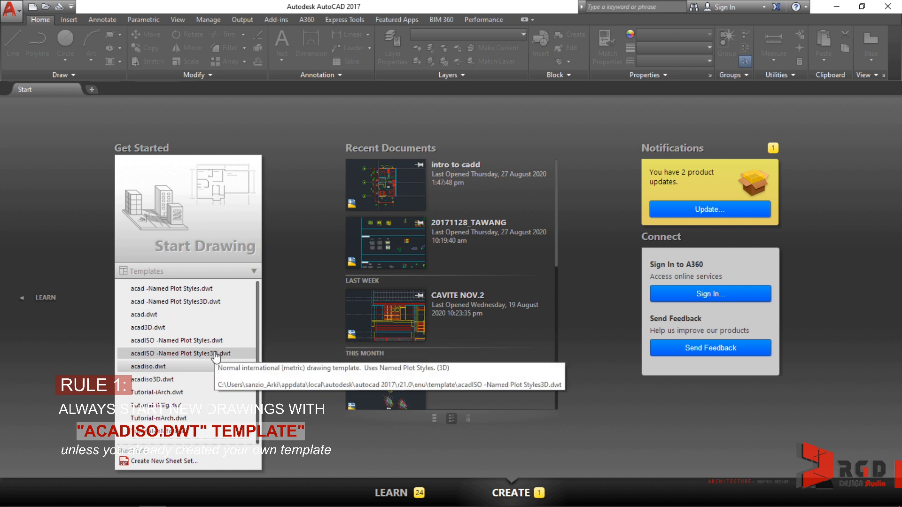
{"action": "mouse_move", "coordinate": [163, 371]}
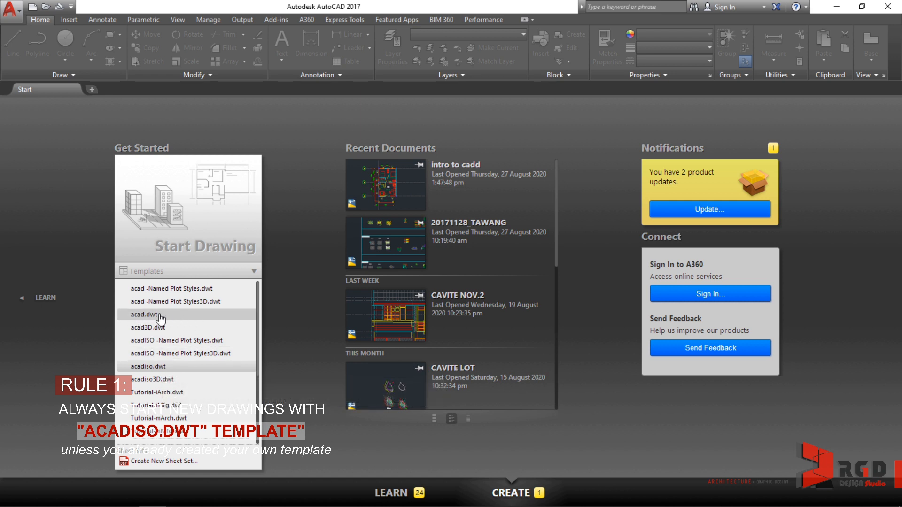
{"action": "mouse_move", "coordinate": [141, 320]}
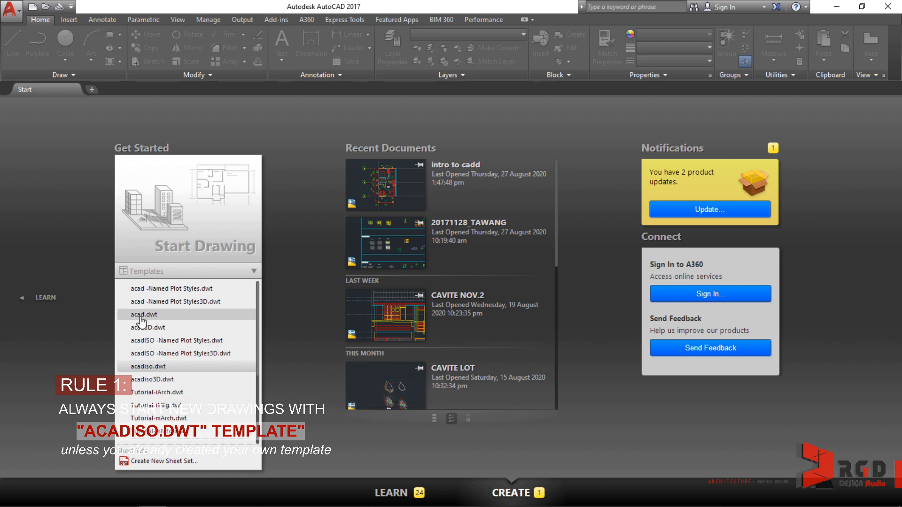
{"action": "mouse_move", "coordinate": [143, 317]}
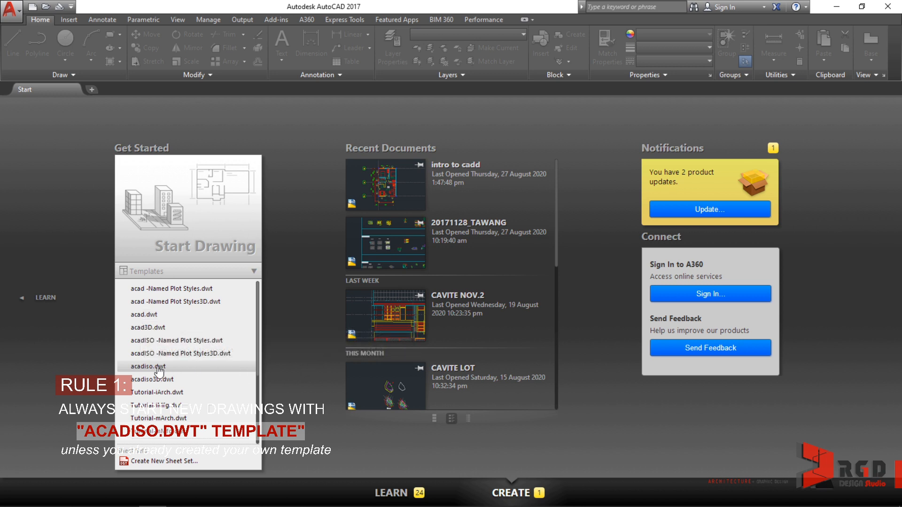
{"action": "mouse_move", "coordinate": [159, 370]}
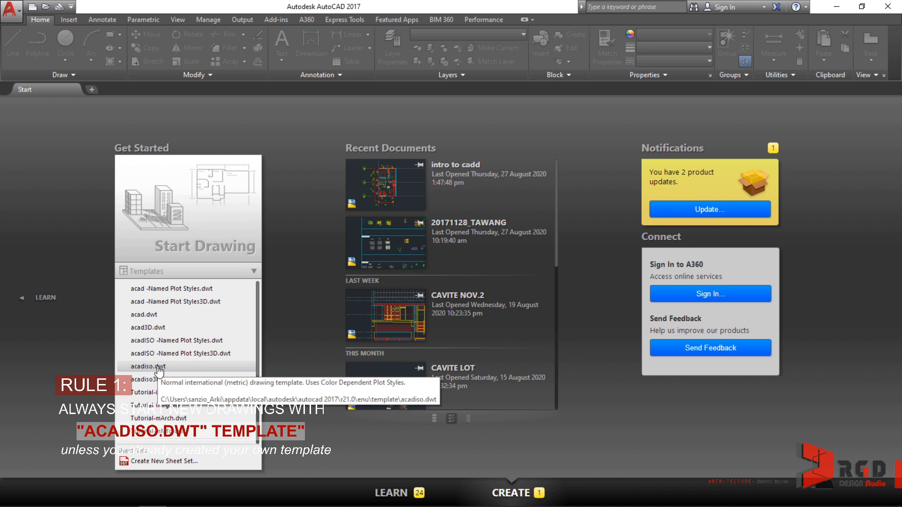
{"action": "left_click", "coordinate": [253, 271]}
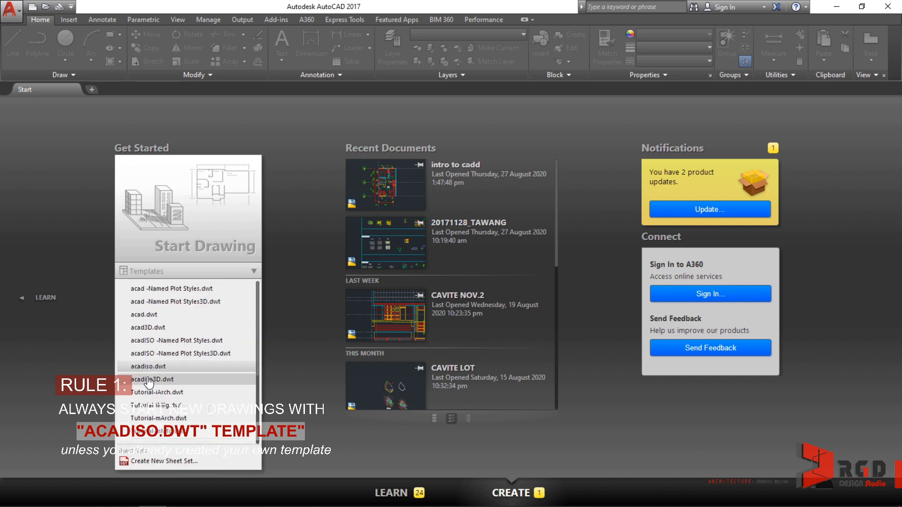
{"action": "mouse_move", "coordinate": [148, 369]}
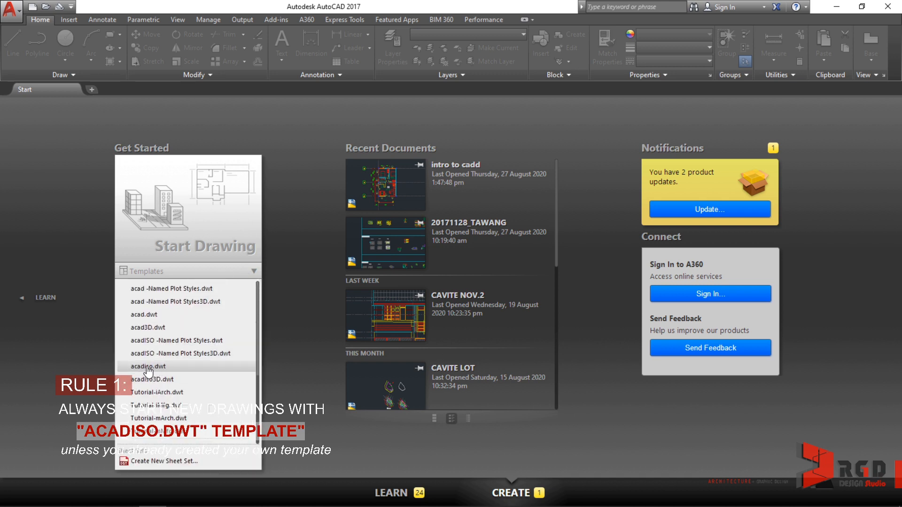
{"action": "mouse_move", "coordinate": [147, 371]}
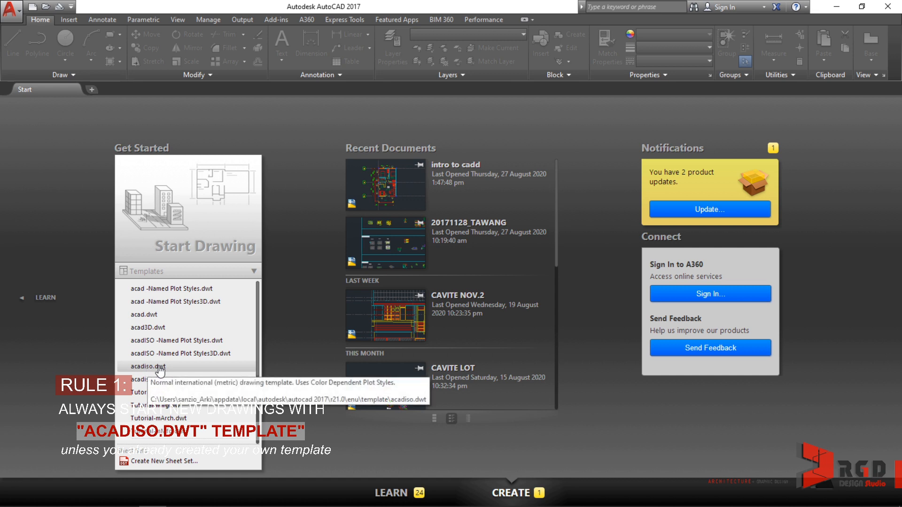
{"action": "mouse_move", "coordinate": [151, 369]}
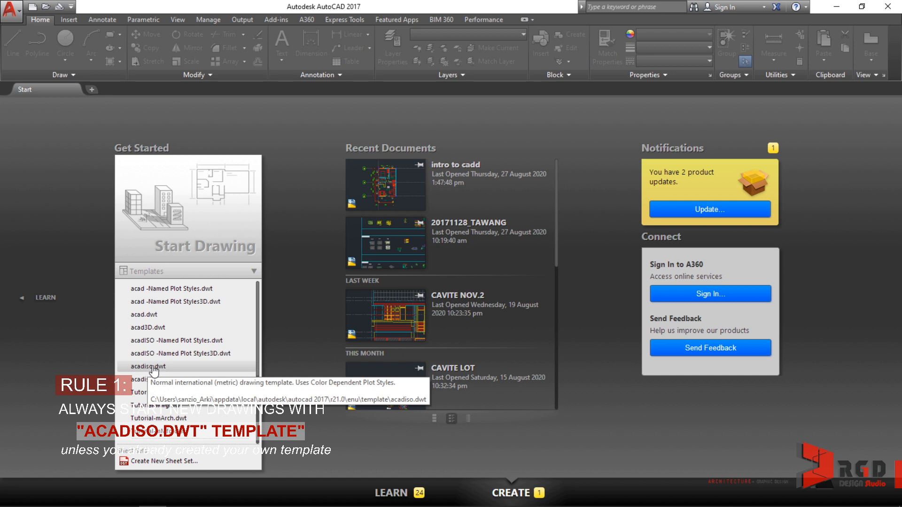
{"action": "mouse_move", "coordinate": [307, 324]}
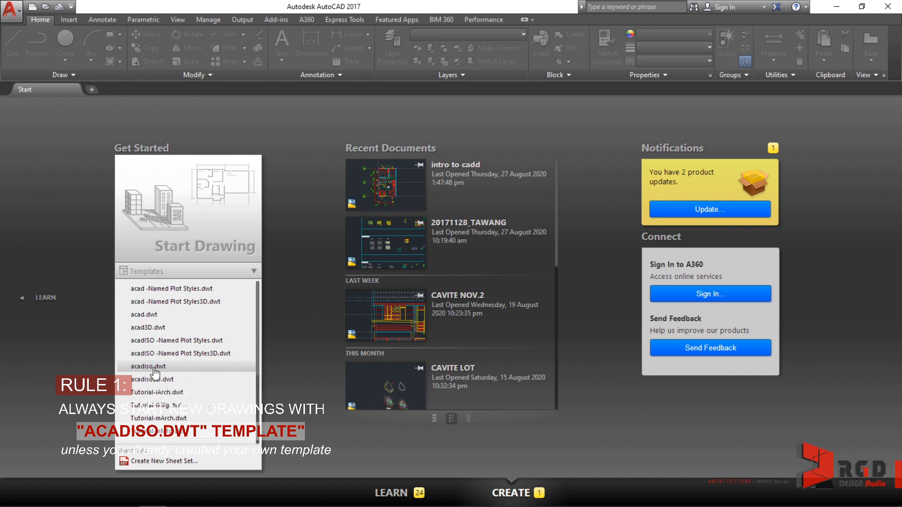
{"action": "mouse_move", "coordinate": [279, 353]}
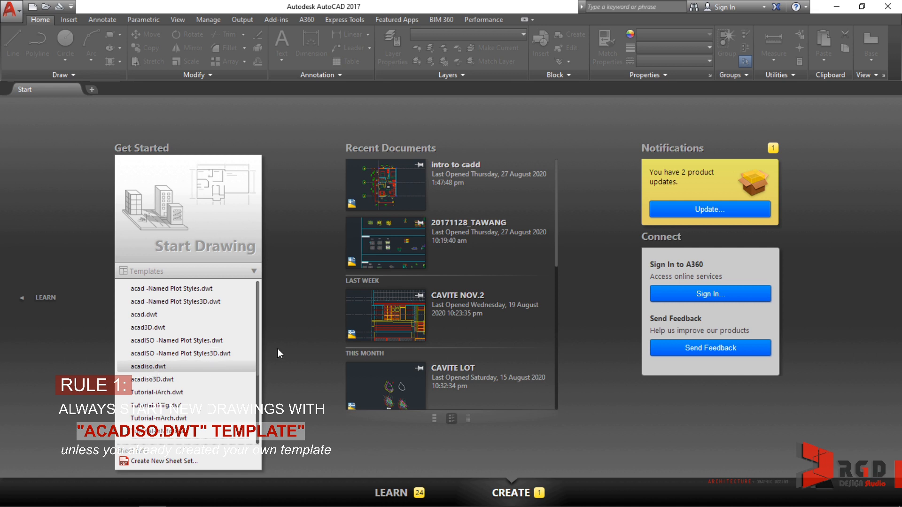
{"action": "mouse_move", "coordinate": [302, 323]}
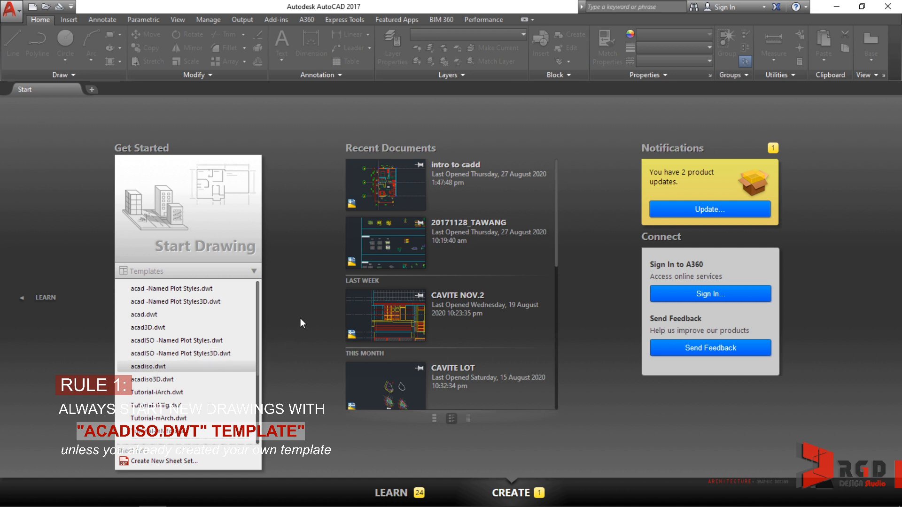
{"action": "mouse_move", "coordinate": [294, 327]}
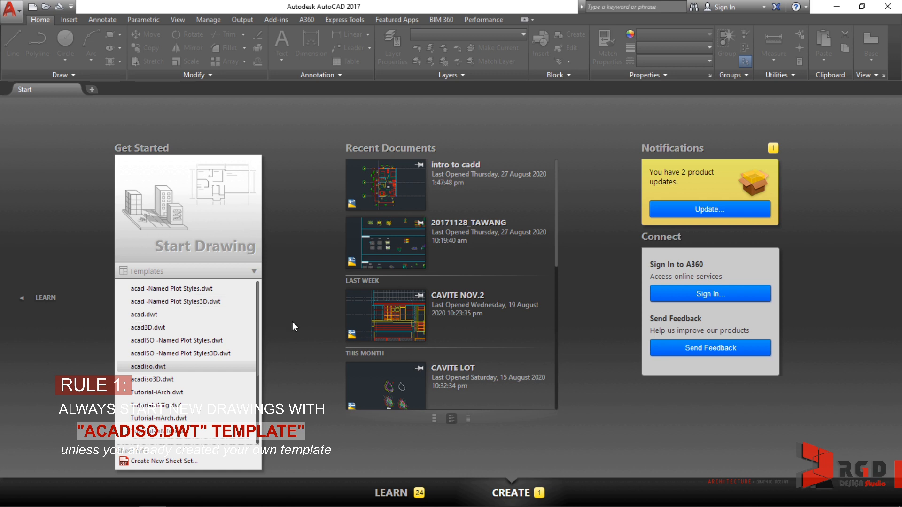
{"action": "mouse_move", "coordinate": [148, 370]}
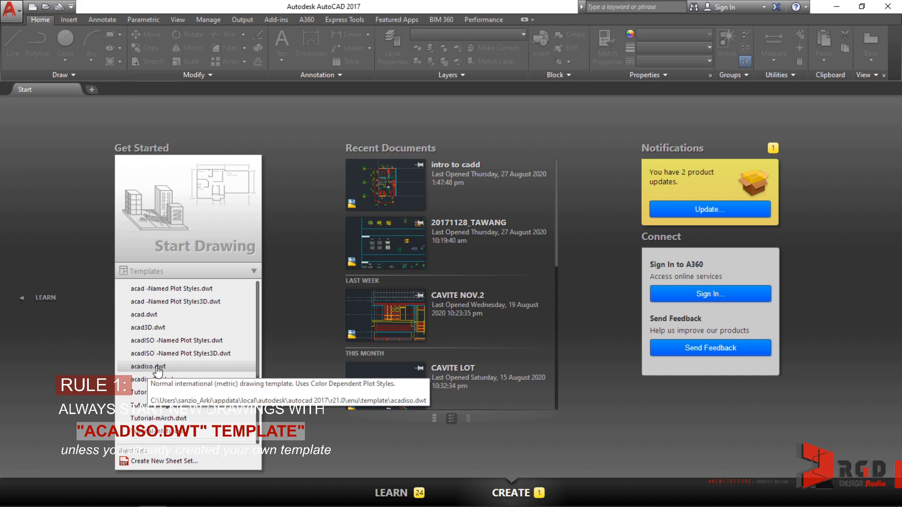
Step: Create Drawing1 from the acadiso.dwt template in the Templates dropdown
{"action": "left_click", "coordinate": [148, 367]}
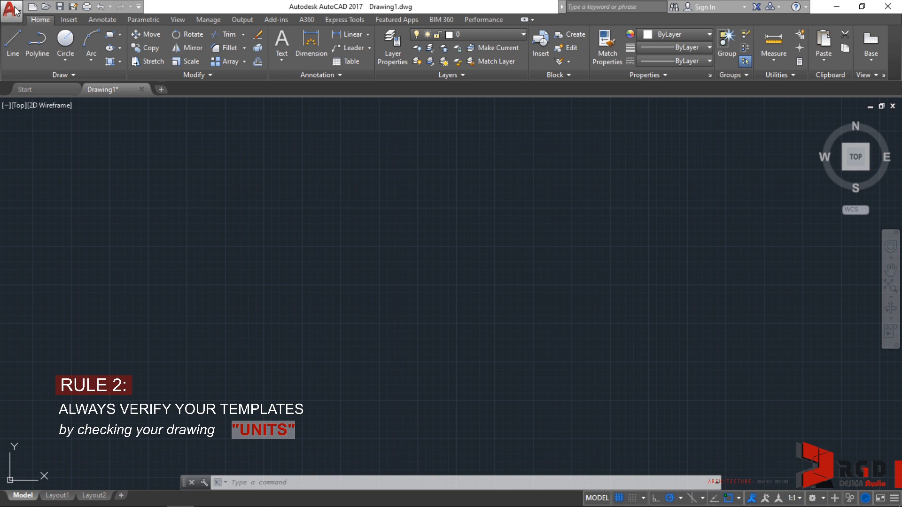
{"action": "mouse_move", "coordinate": [17, 30]}
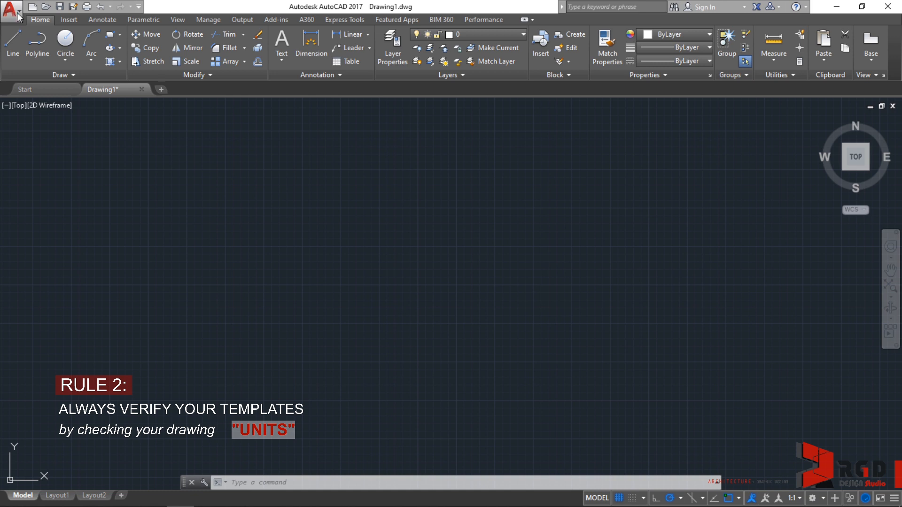
Step: Open Drawing Utilities > Units to check the Millimeters insertion scale
{"action": "left_click", "coordinate": [10, 12]}
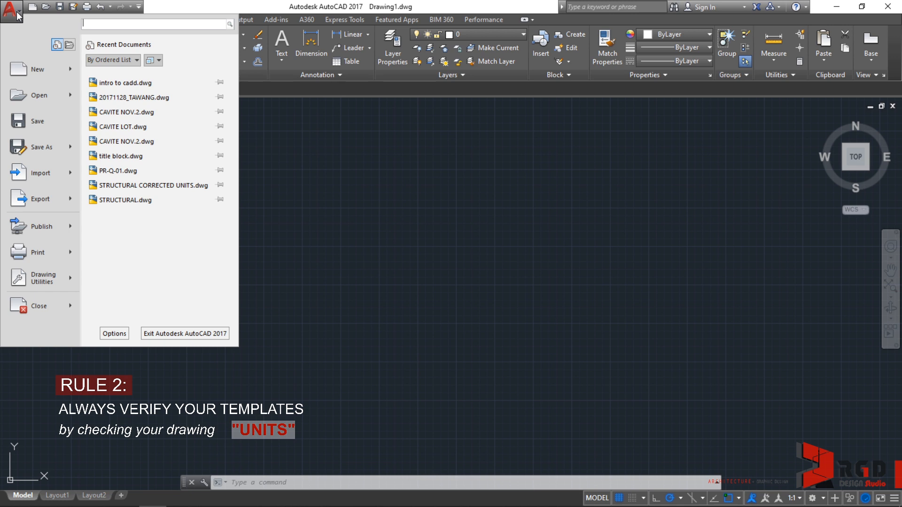
{"action": "left_click", "coordinate": [42, 277]}
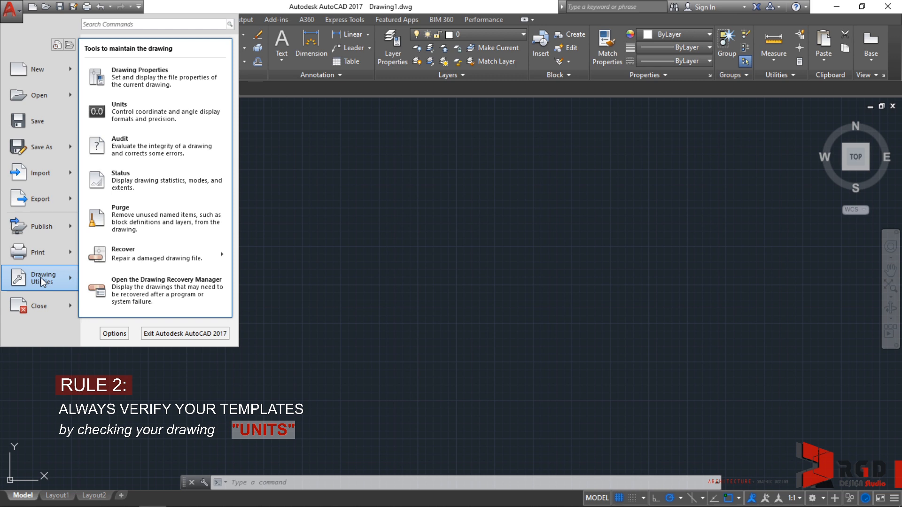
{"action": "mouse_move", "coordinate": [143, 116]}
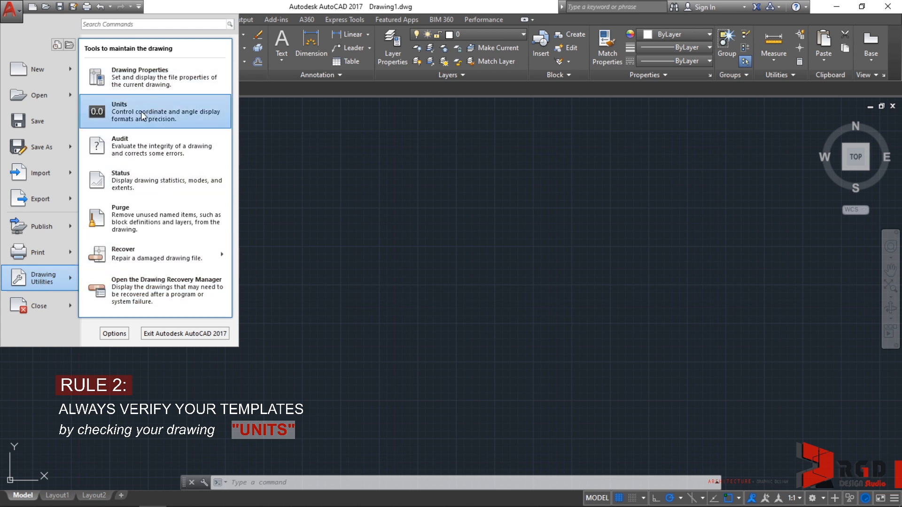
{"action": "left_click", "coordinate": [144, 111]}
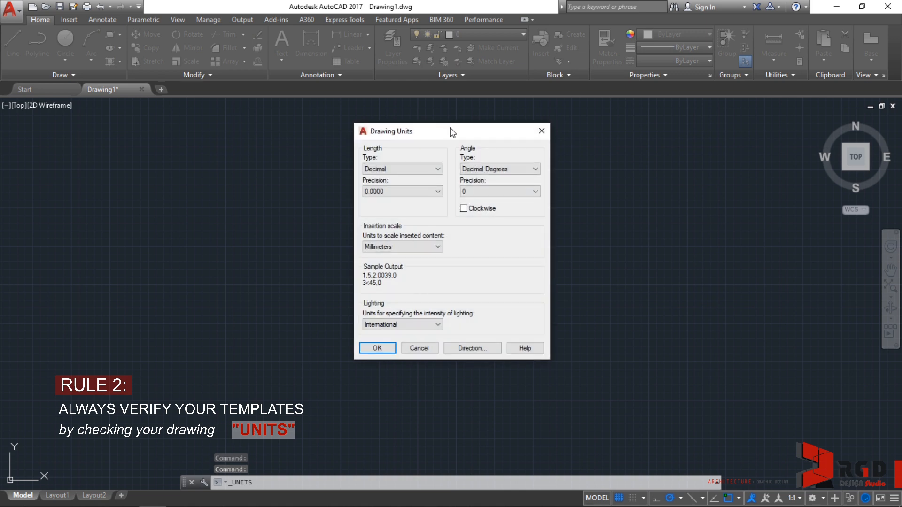
{"action": "mouse_move", "coordinate": [406, 218]}
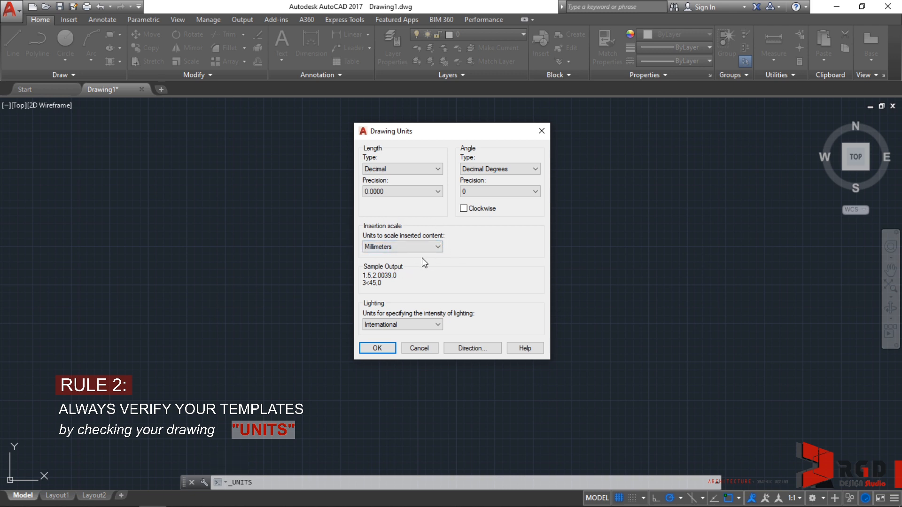
{"action": "mouse_move", "coordinate": [428, 269]}
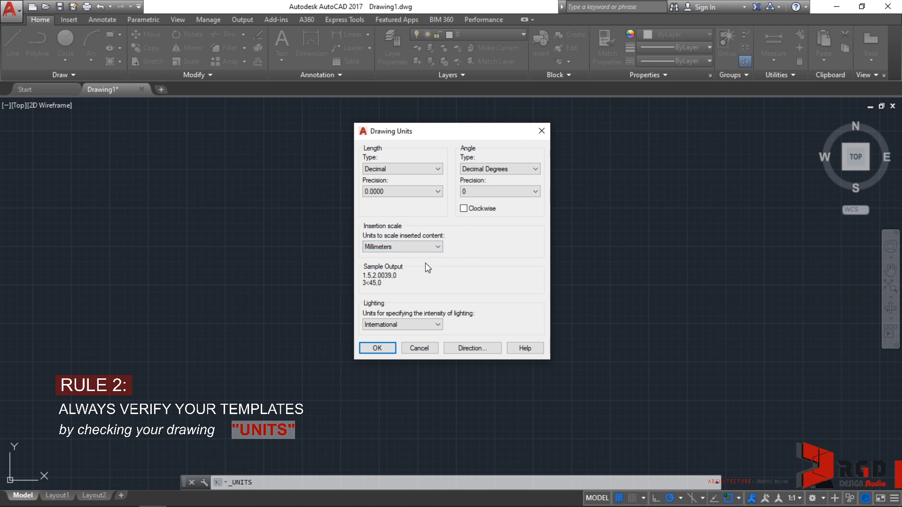
{"action": "mouse_move", "coordinate": [468, 280]}
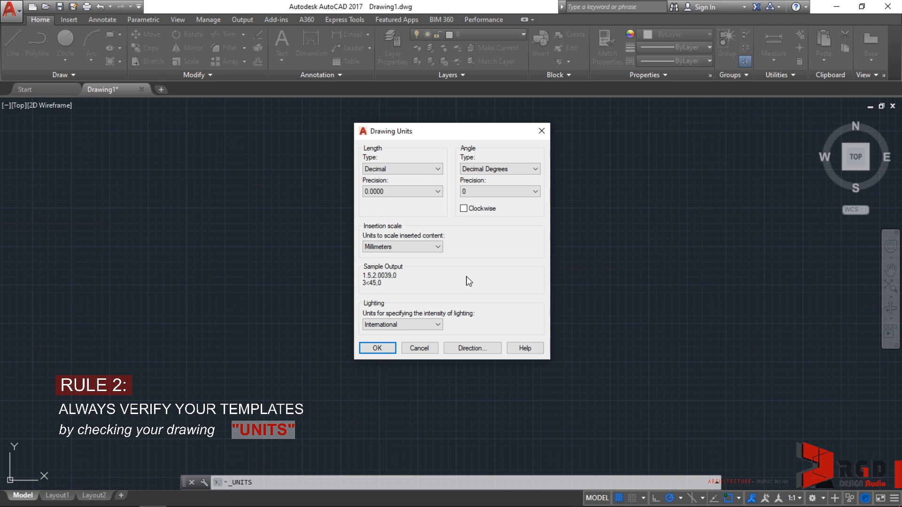
{"action": "mouse_move", "coordinate": [511, 116]}
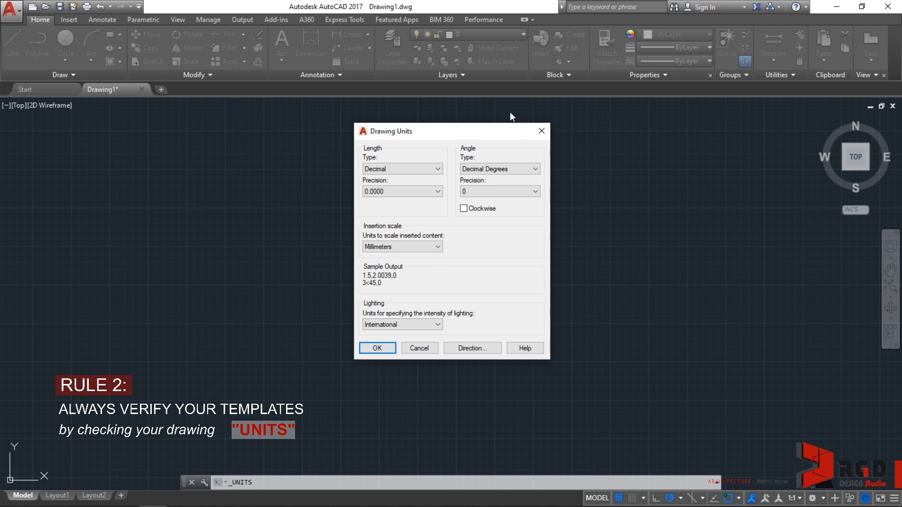